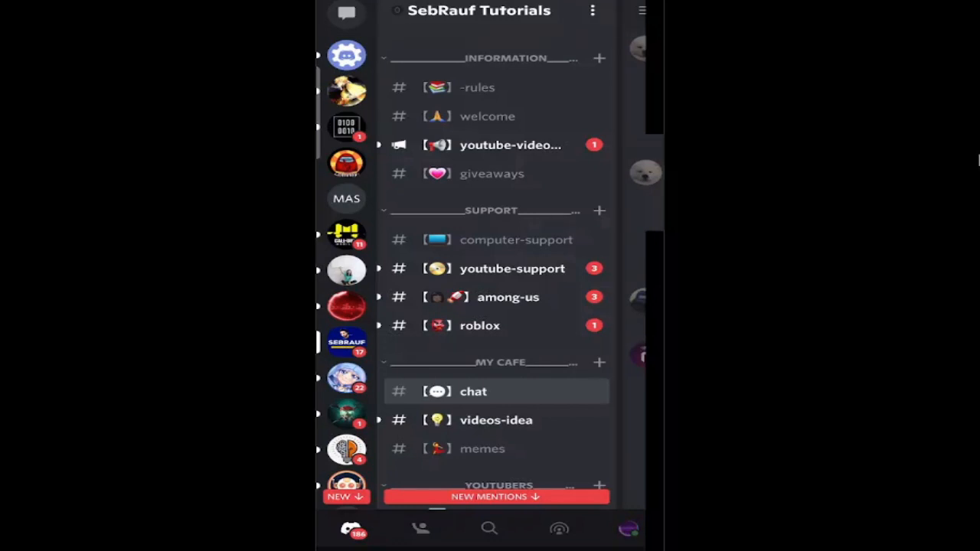
Step: Scroll the discord.com homepage in Chrome down to the Google Play download option
{"action": "scroll", "scroll_direction": "down", "scroll_amount": 3}
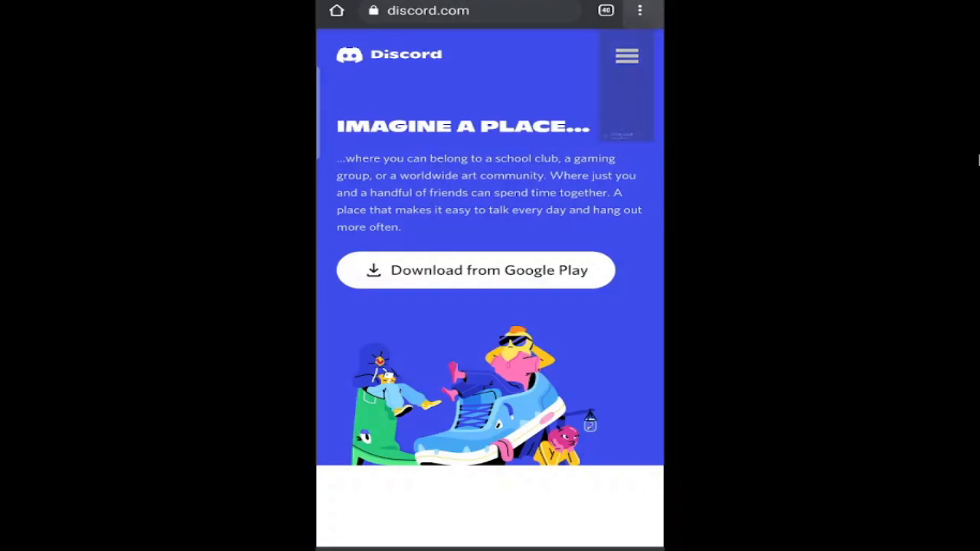
Step: Turn on Chrome's 'Desktop site' option for discord.com
{"action": "left_click", "coordinate": [639, 11]}
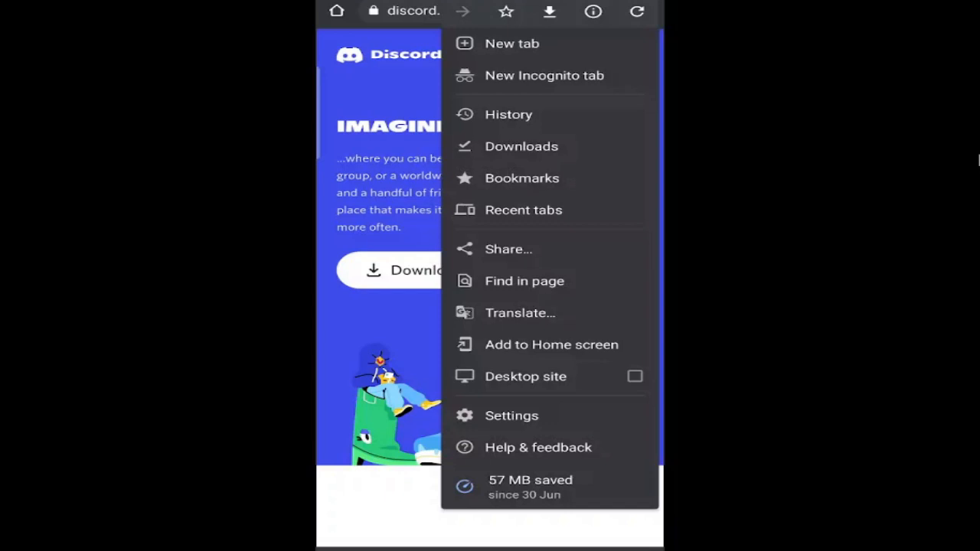
{"action": "mouse_move", "coordinate": [525, 376]}
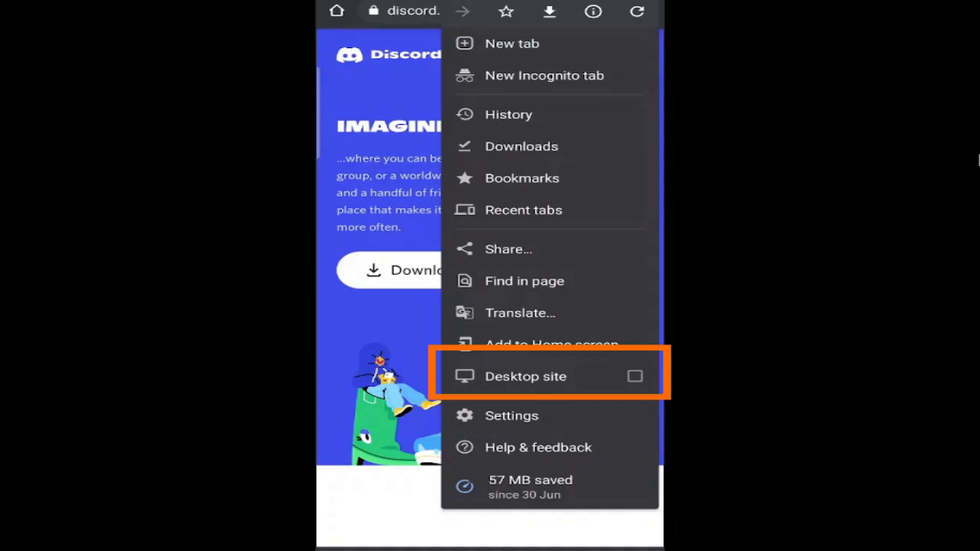
{"action": "left_click", "coordinate": [525, 376]}
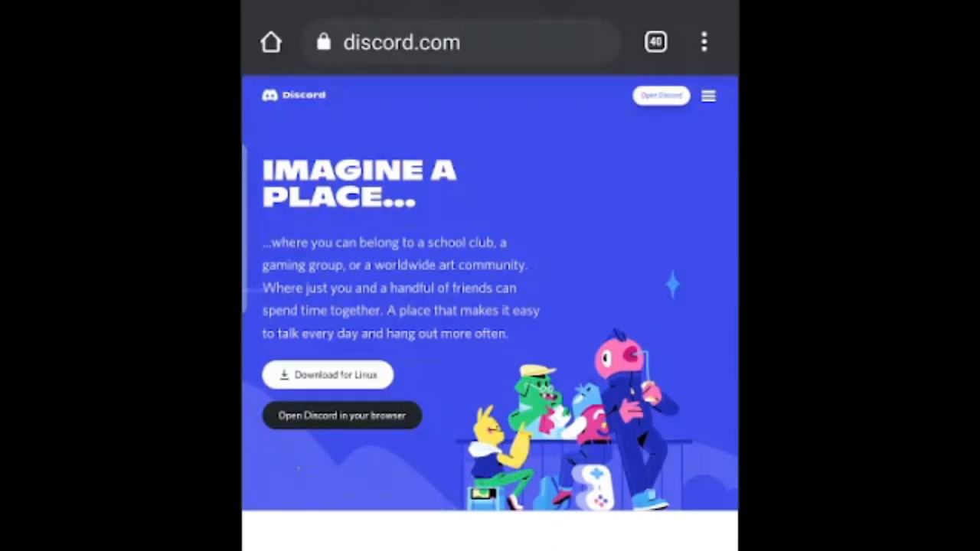
Step: Launch Discord in the browser and show the SebRauf Tutorials server
{"action": "left_click", "coordinate": [342, 415]}
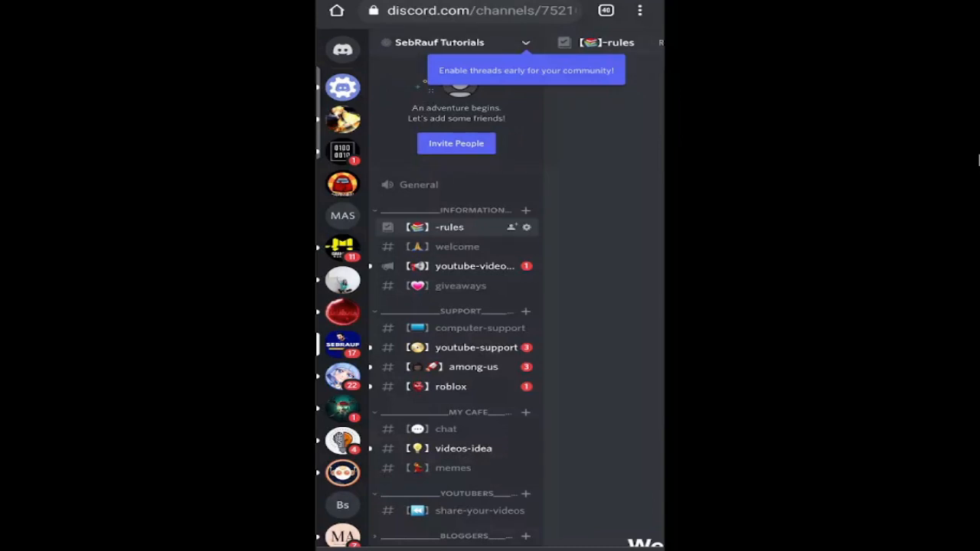
Step: Open SebRauf Tutorials Server Settings and go to the Threads Early Access page
{"action": "left_click", "coordinate": [439, 42]}
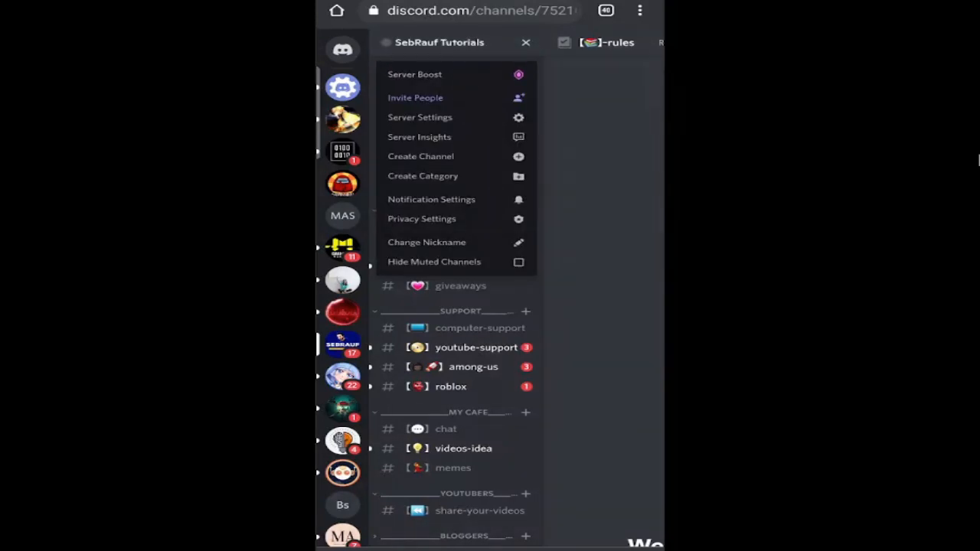
{"action": "left_click", "coordinate": [419, 117]}
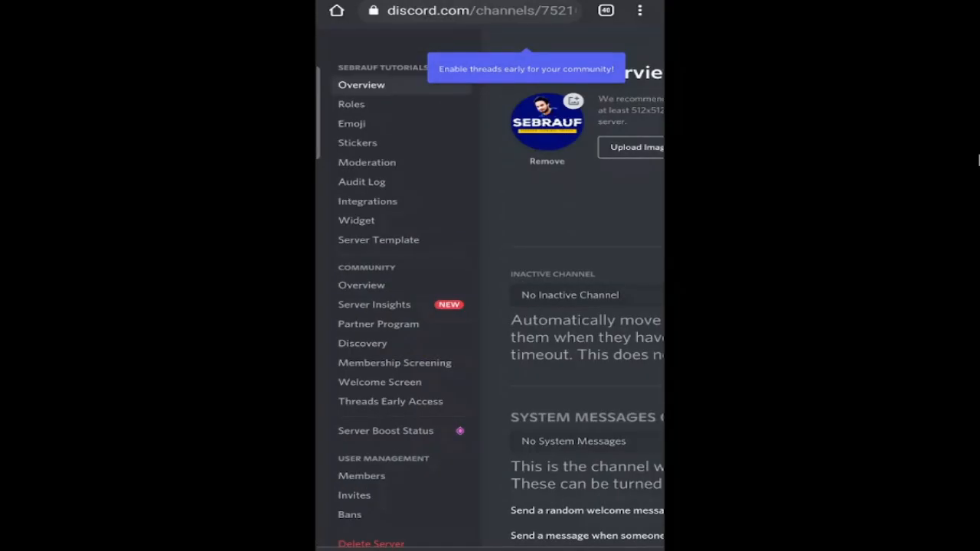
{"action": "scroll", "scroll_direction": "down", "scroll_amount": 3}
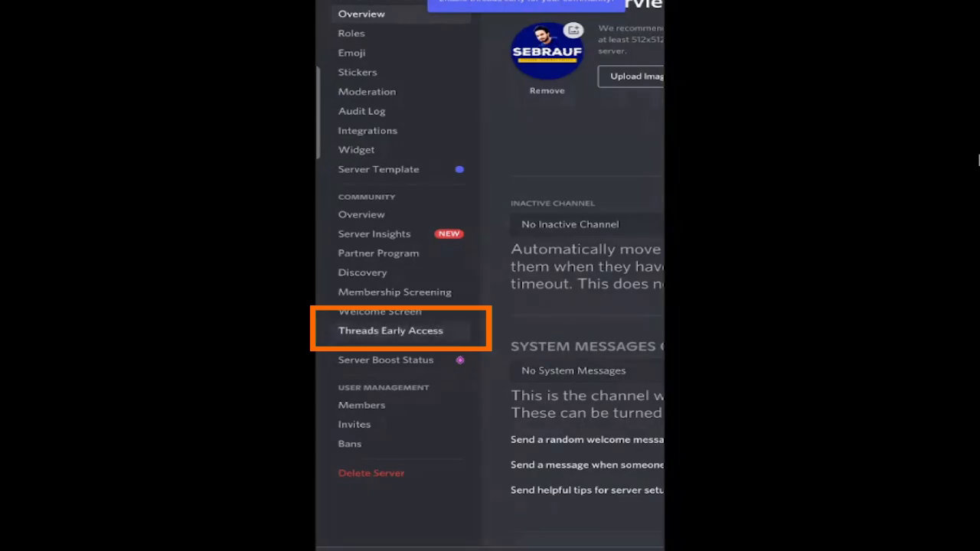
{"action": "left_click", "coordinate": [390, 330]}
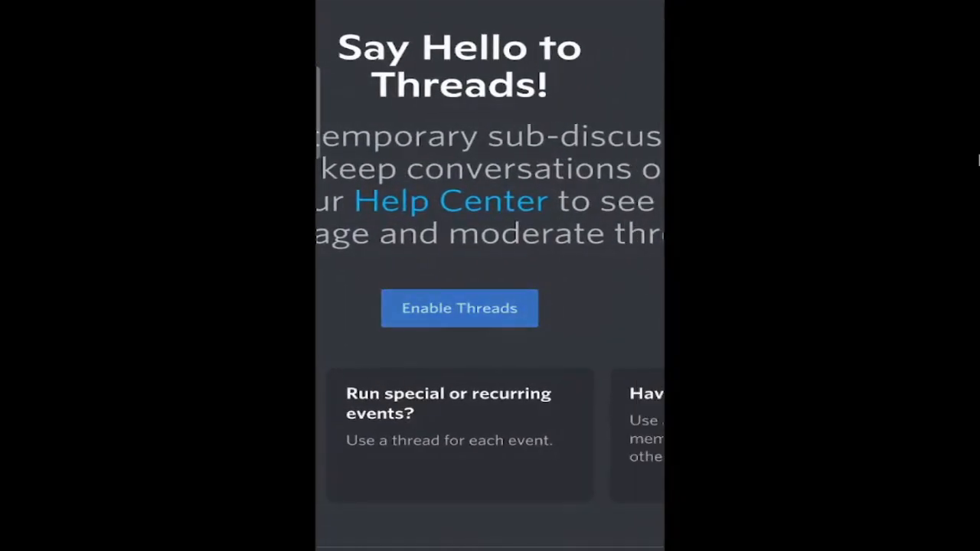
Step: Enable threads in Threads Early Access, then close Server Settings back to the channels
{"action": "left_click", "coordinate": [459, 307]}
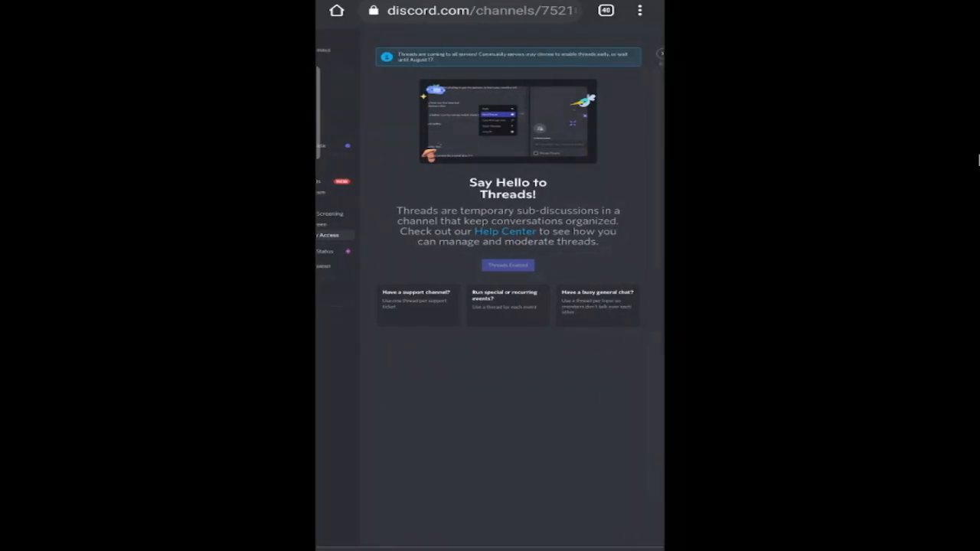
{"action": "left_click", "coordinate": [482, 287]}
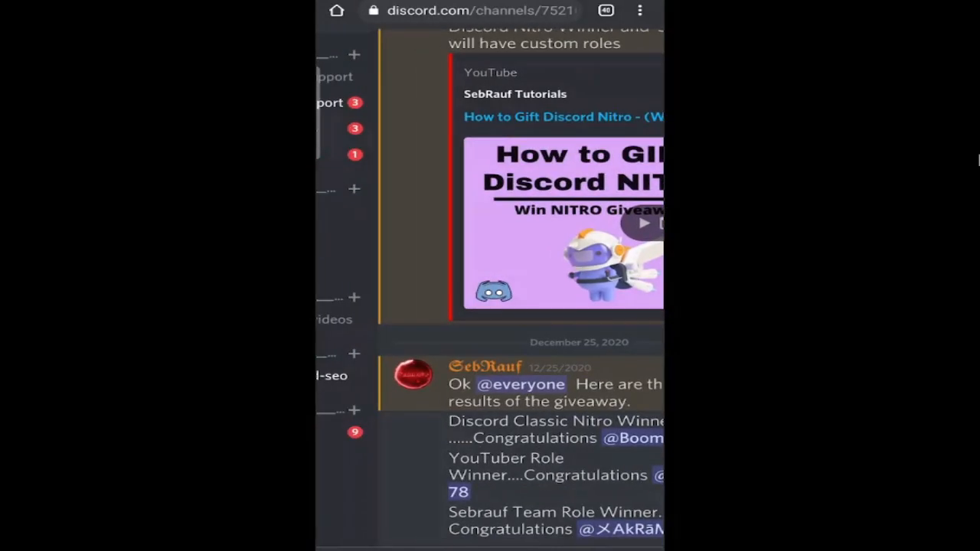
Step: Send 'GOOD MORNING' in the giveaways channel
{"action": "scroll", "scroll_direction": "down", "scroll_amount": 3}
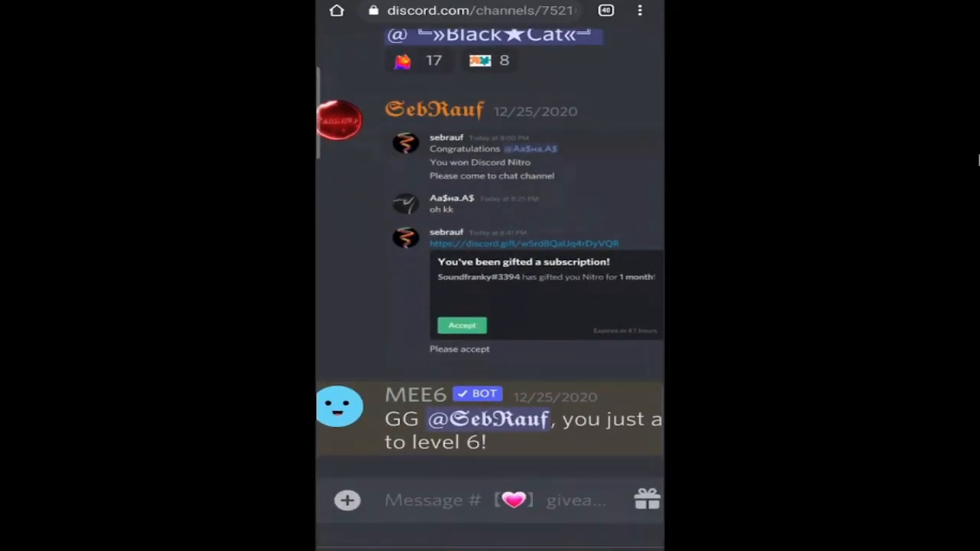
{"action": "left_click", "coordinate": [474, 273]}
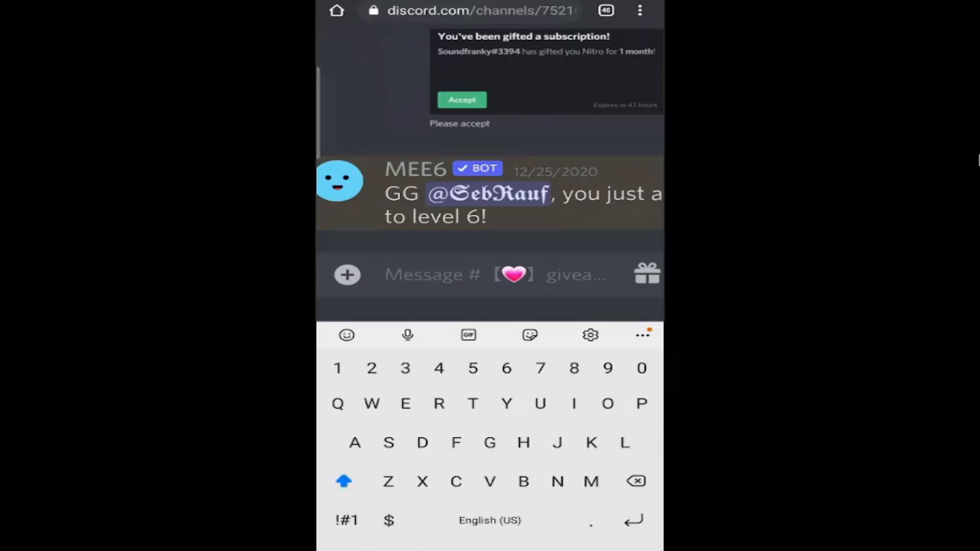
{"action": "type", "text": "GOOD MORNIN"}
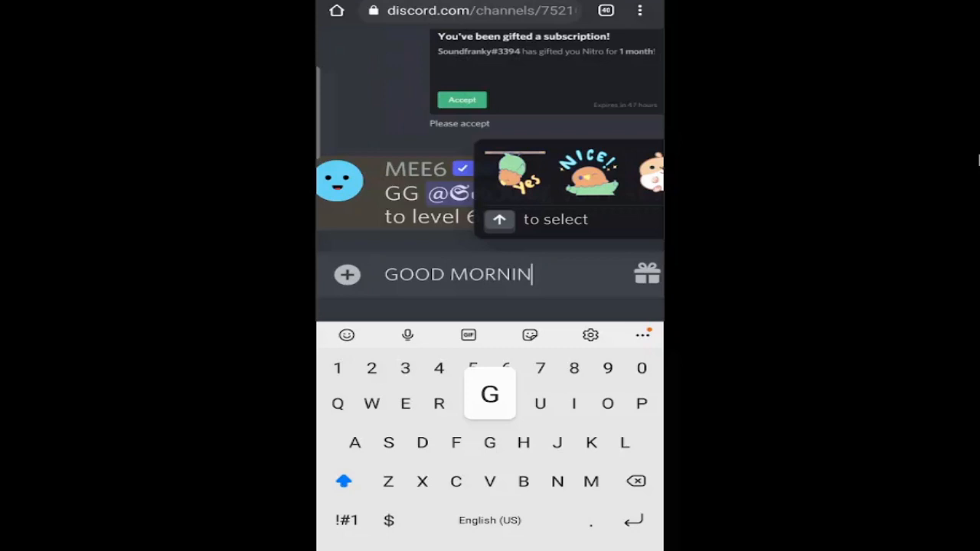
{"action": "key", "text": "enter"}
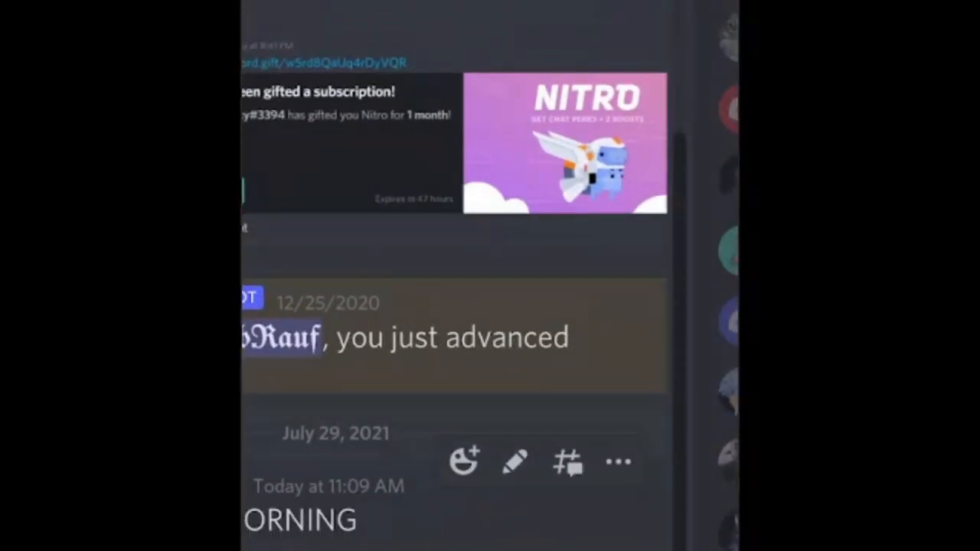
Step: Create thread 'MORNING CHAT' on the GOOD MORNING message, archiving after 1 hour
{"action": "left_click", "coordinate": [566, 461]}
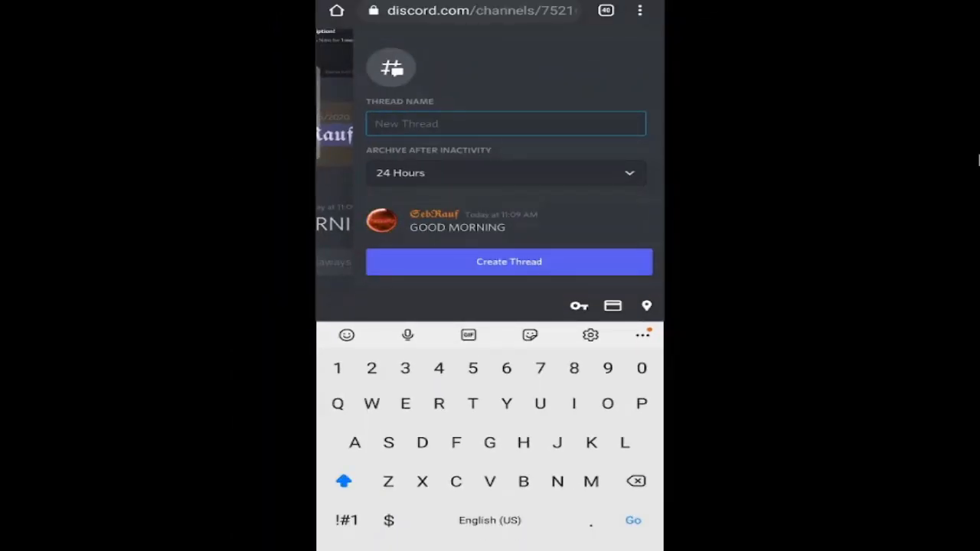
{"action": "type", "text": "MORNING CHAT"}
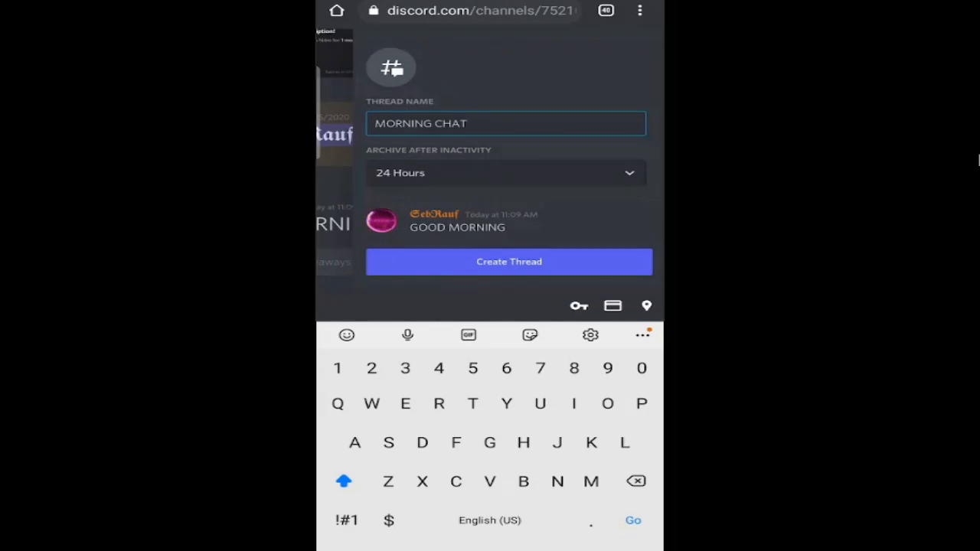
{"action": "left_click", "coordinate": [505, 172]}
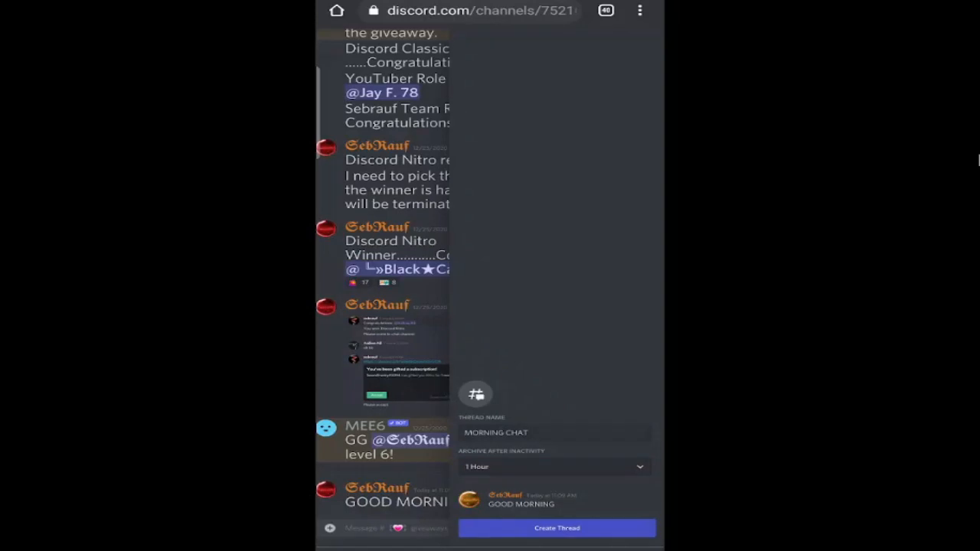
{"action": "left_click", "coordinate": [557, 527]}
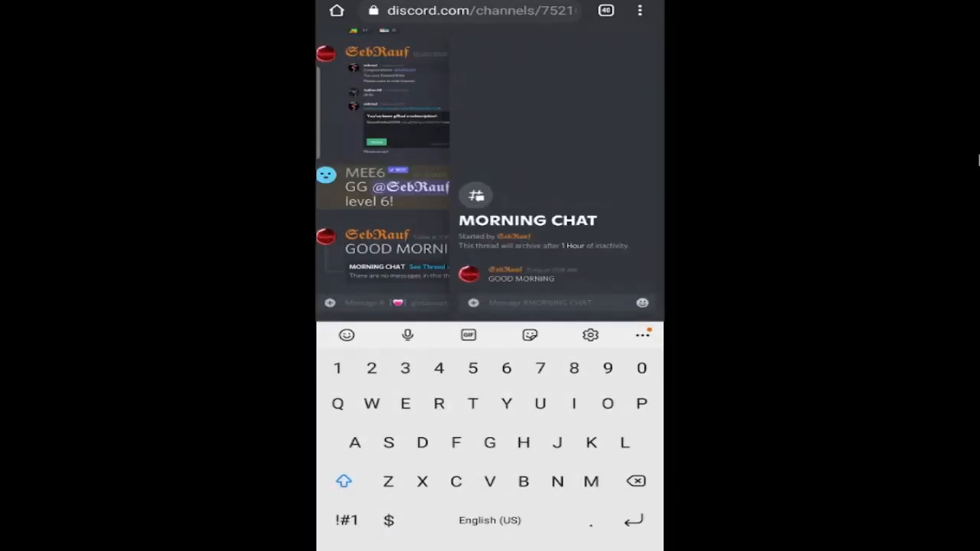